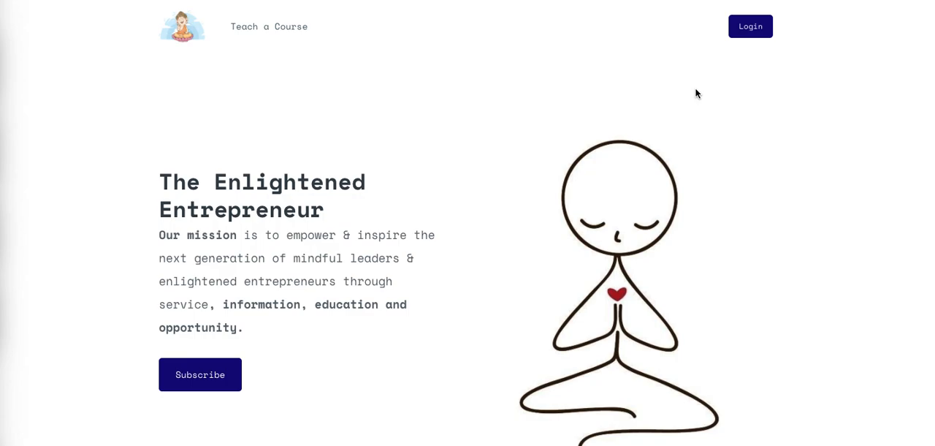
mouse_move(626, 103)
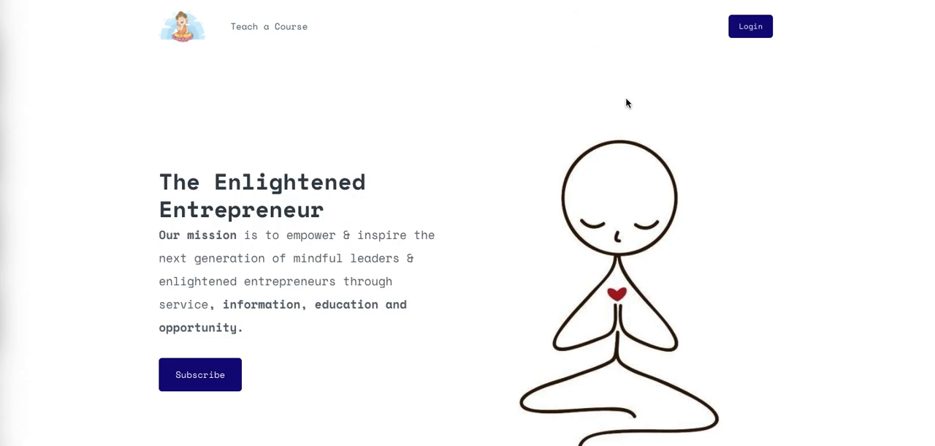
mouse_move(567, 118)
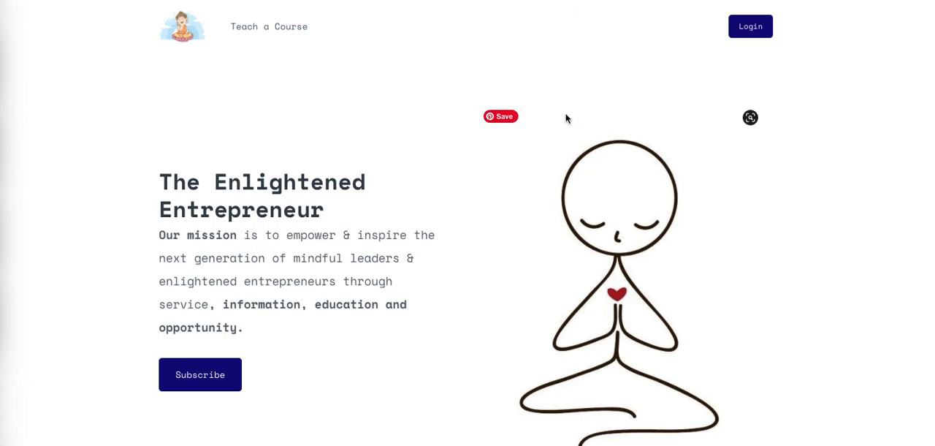
scroll("down", 3)
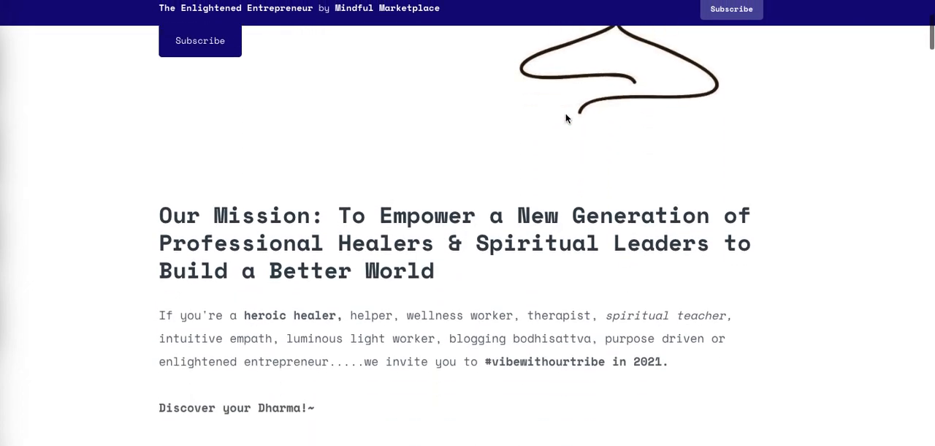
scroll("down", 3)
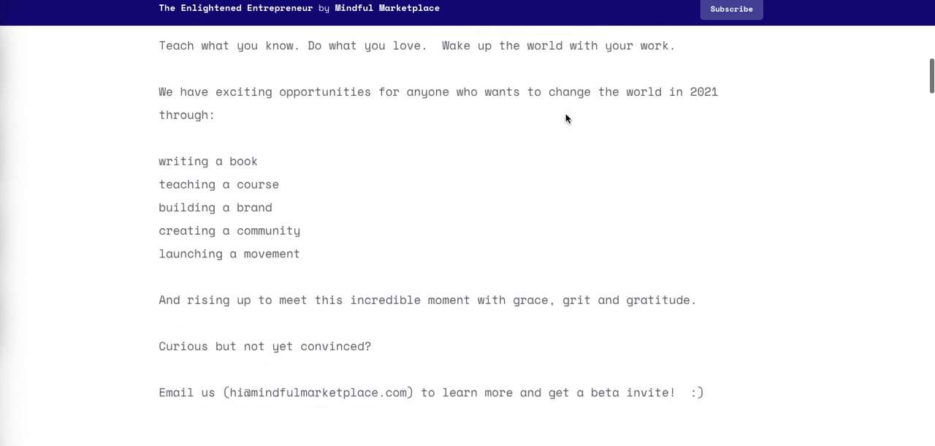
scroll("down", 3)
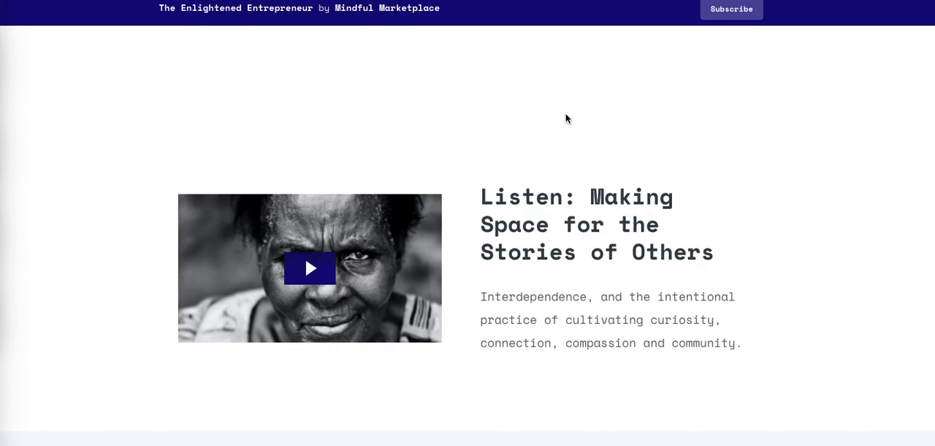
scroll("down", 3)
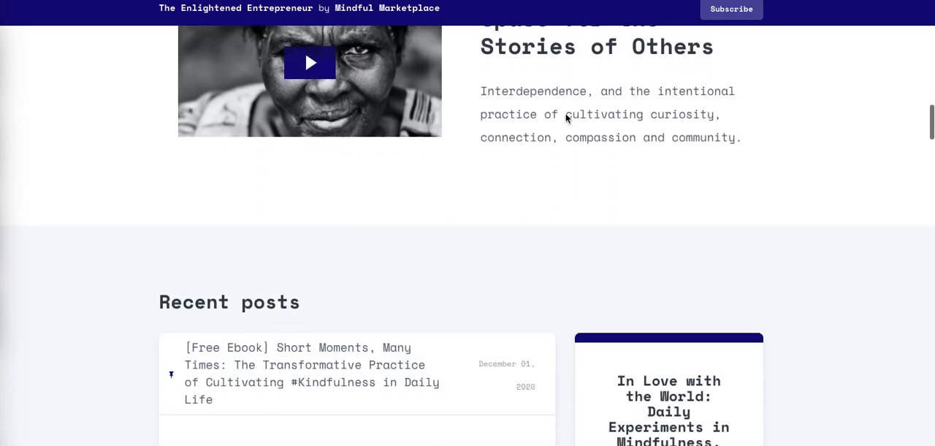
scroll("down", 3)
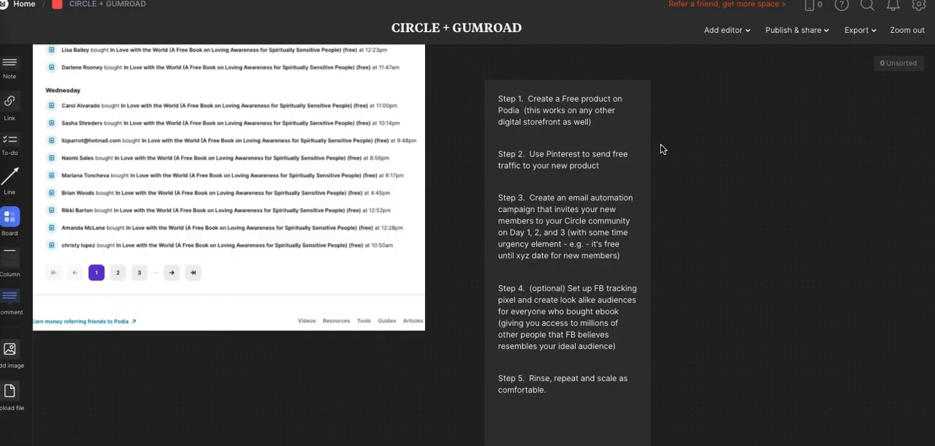
mouse_move(695, 174)
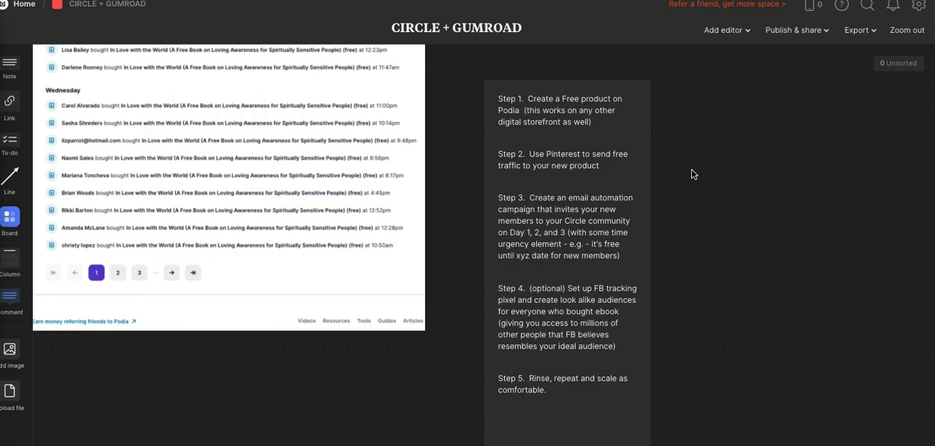
mouse_move(695, 172)
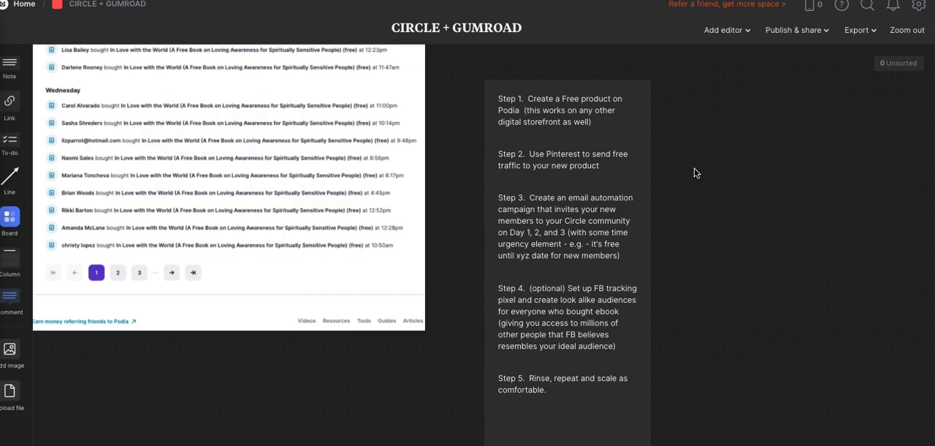
mouse_move(427, 316)
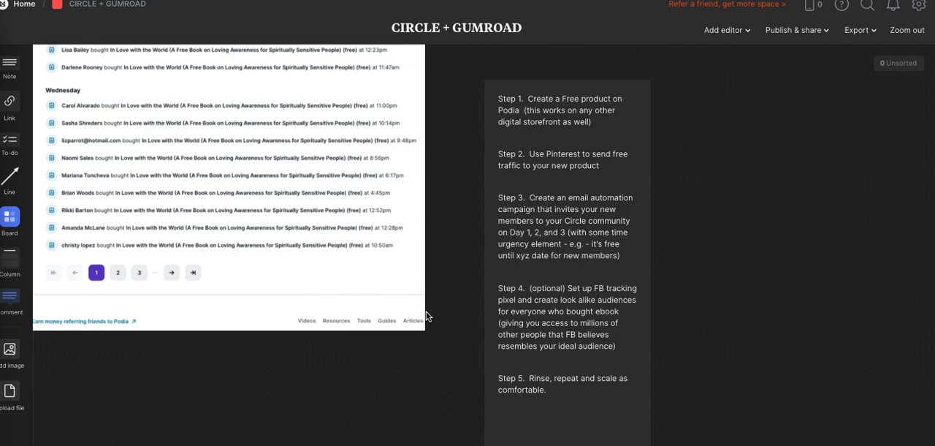
mouse_move(533, 309)
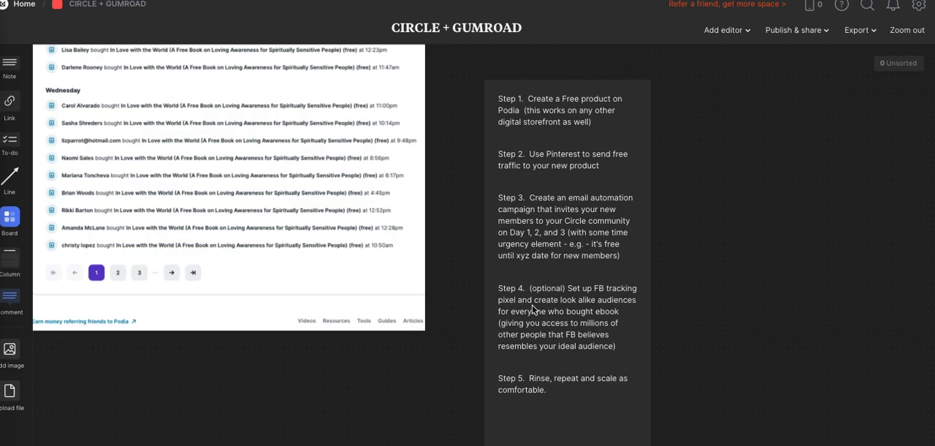
mouse_move(429, 338)
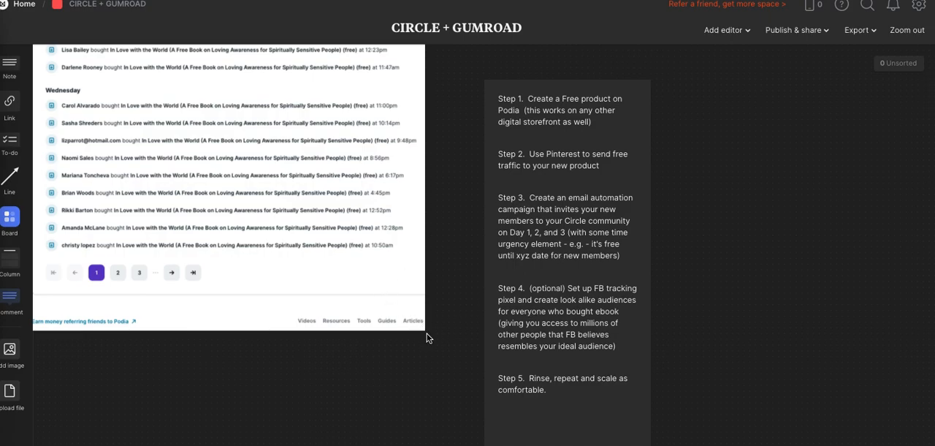
mouse_move(419, 326)
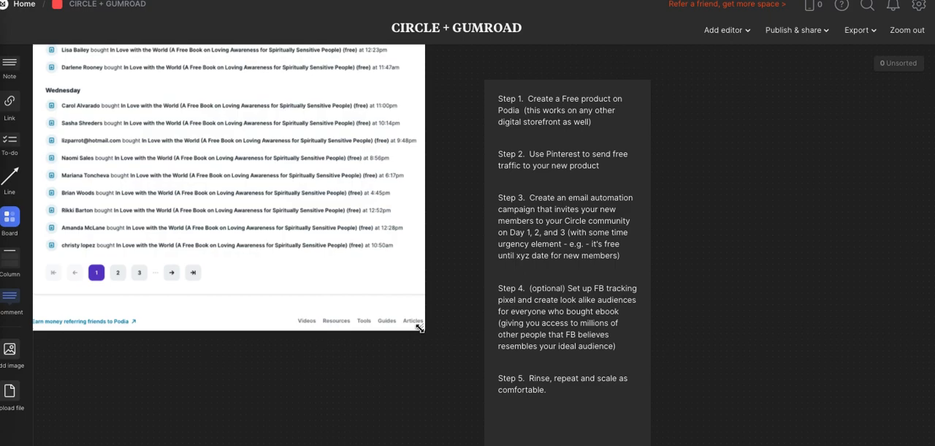
mouse_move(514, 339)
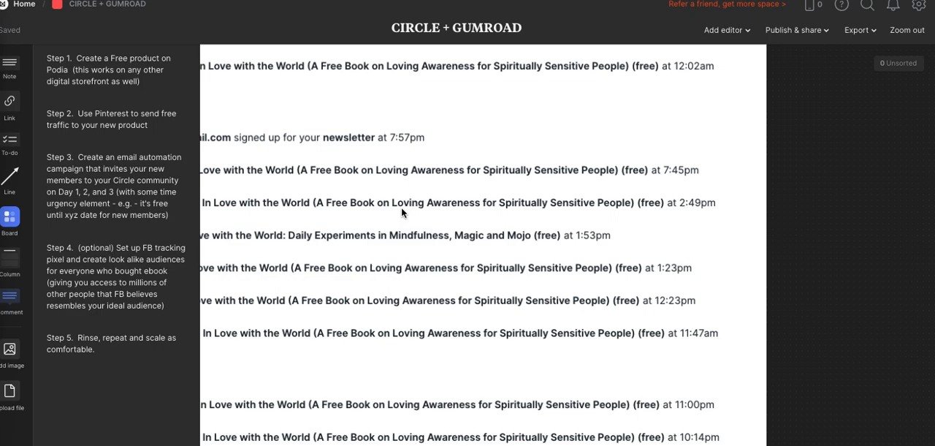
scroll("down", 3)
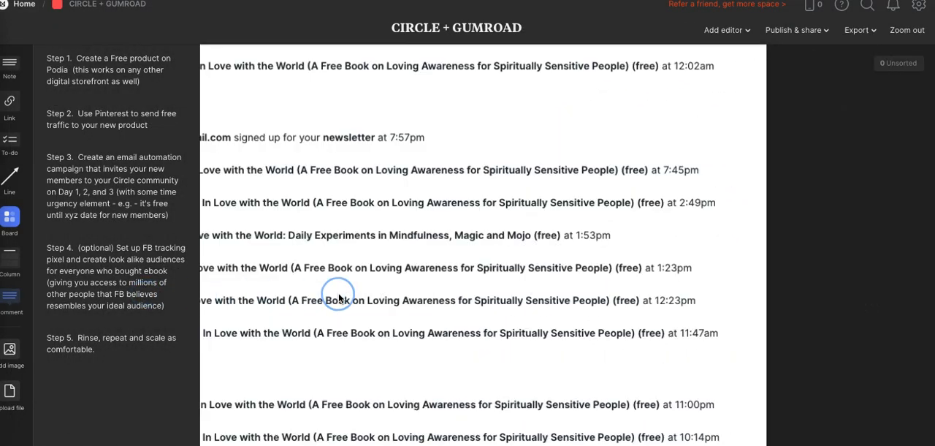
mouse_move(831, 274)
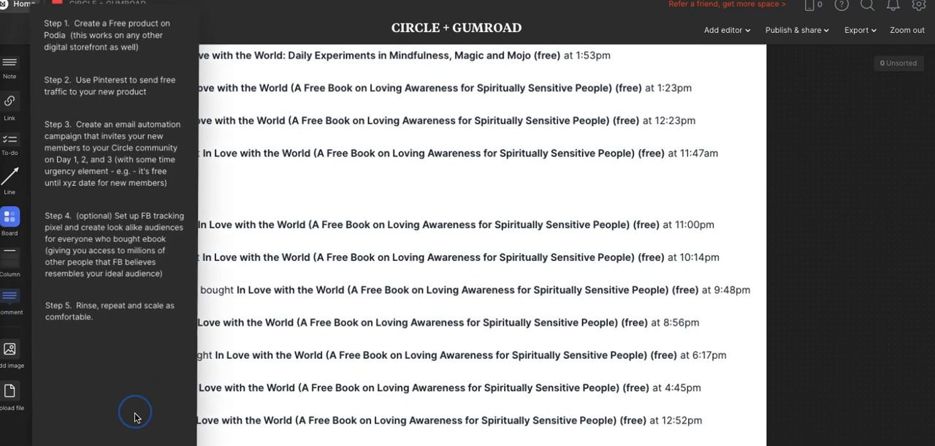
scroll("down", 3)
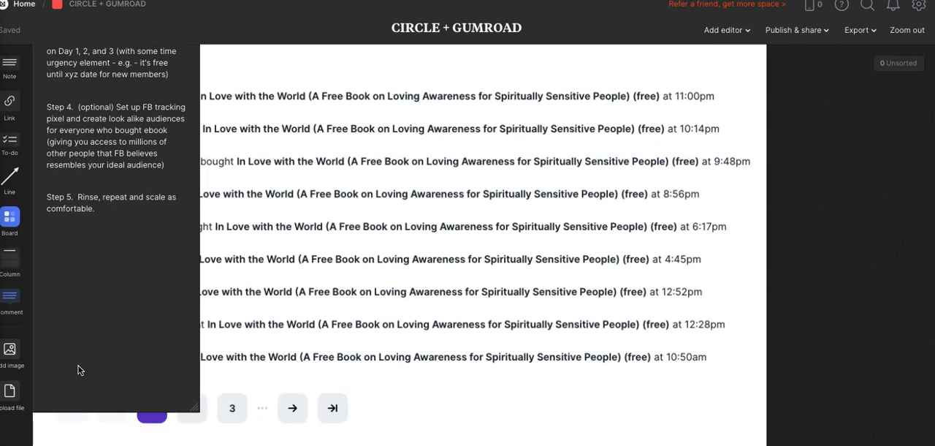
mouse_move(165, 340)
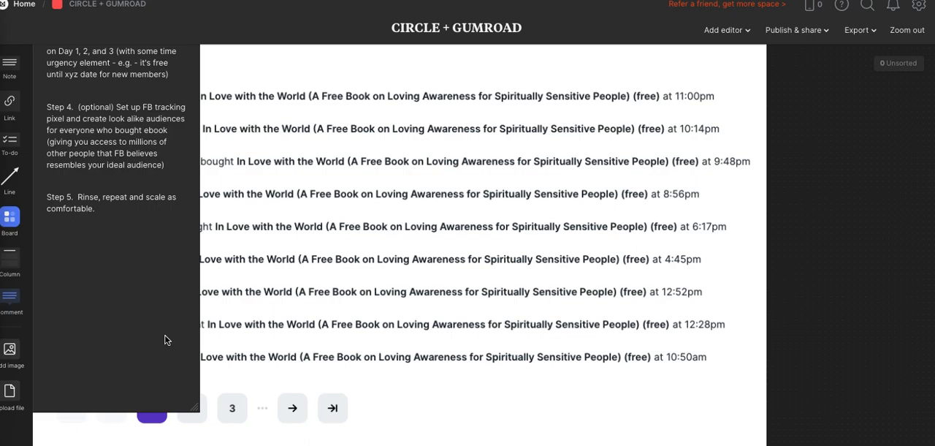
mouse_move(243, 267)
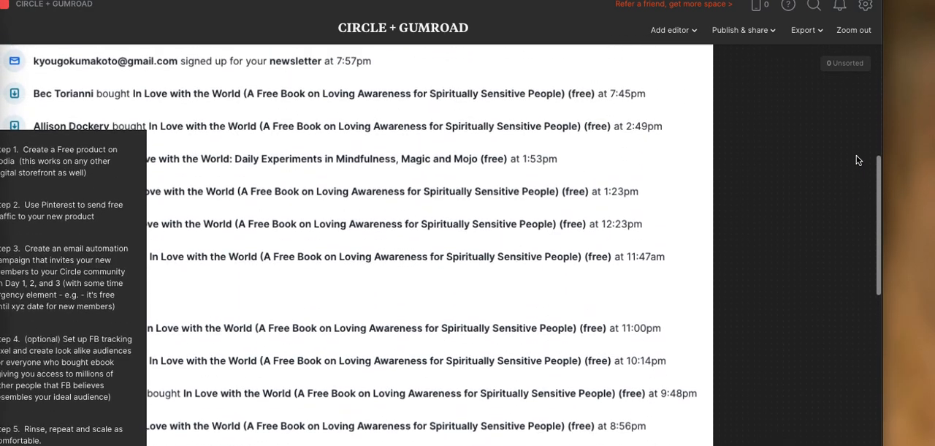
scroll("down", 3)
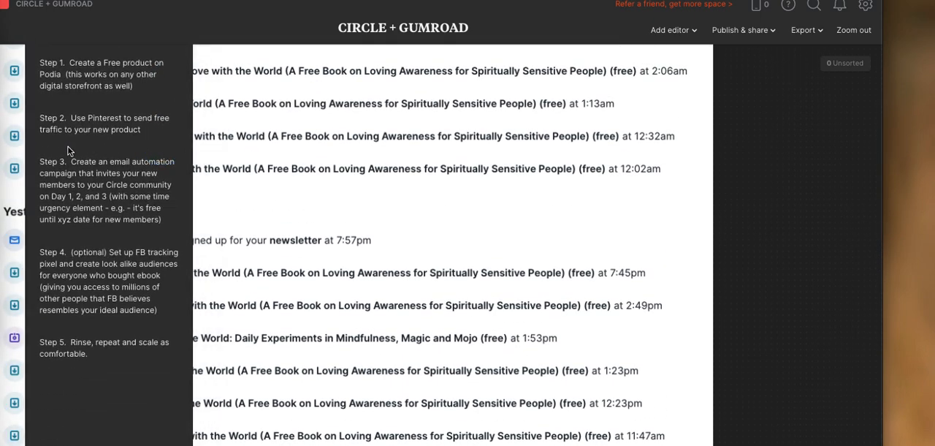
scroll("down", 3)
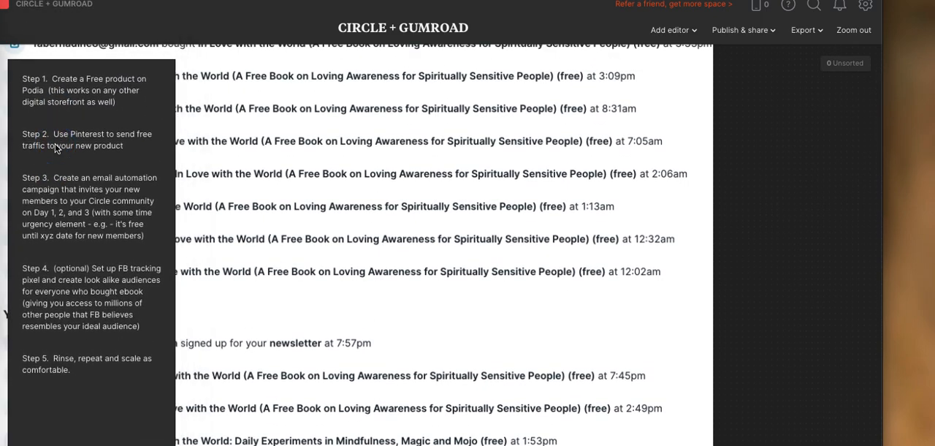
mouse_move(135, 259)
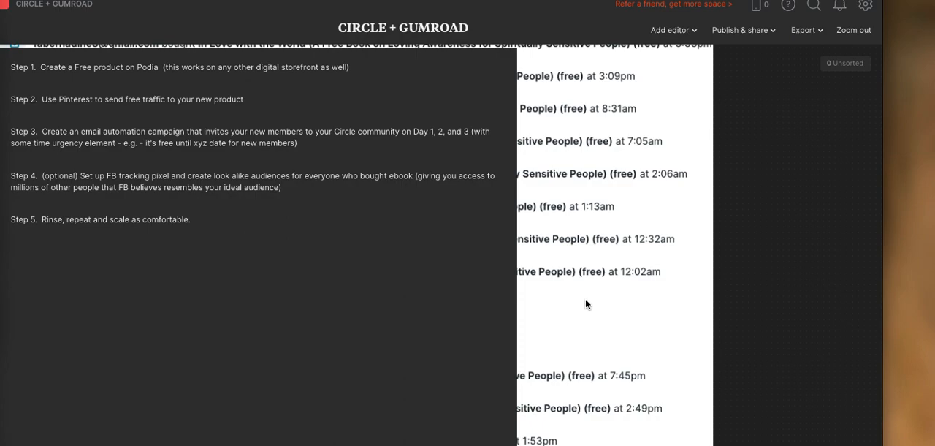
mouse_move(116, 93)
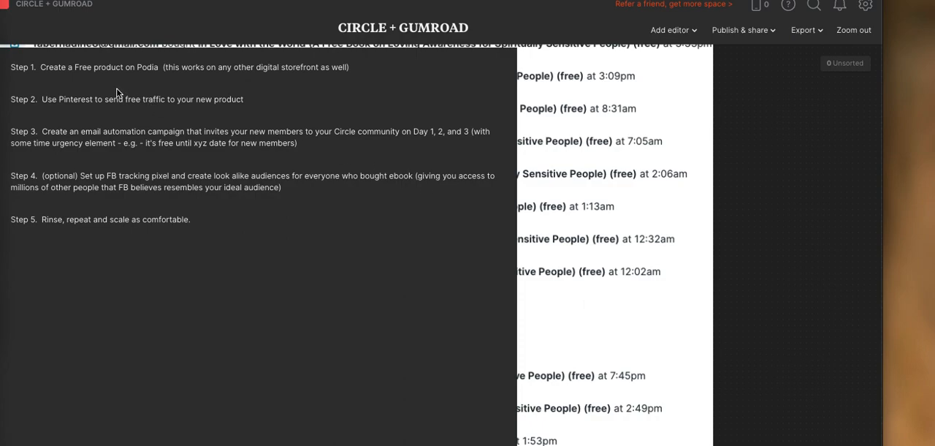
mouse_move(166, 88)
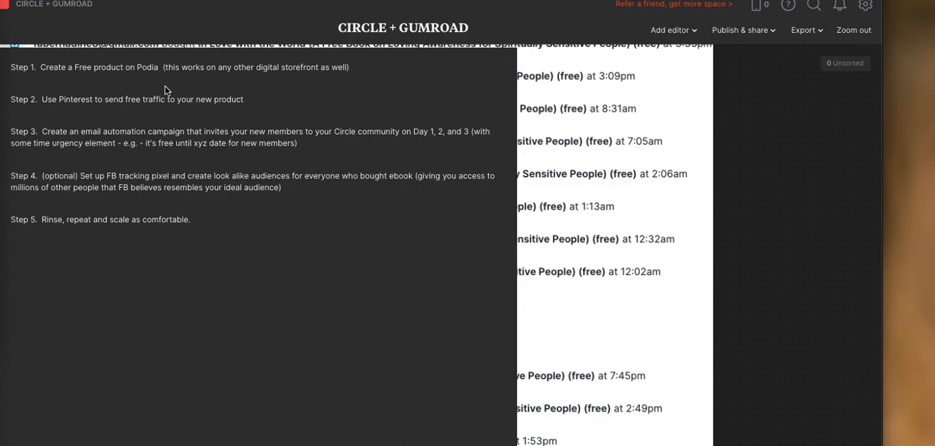
mouse_move(246, 133)
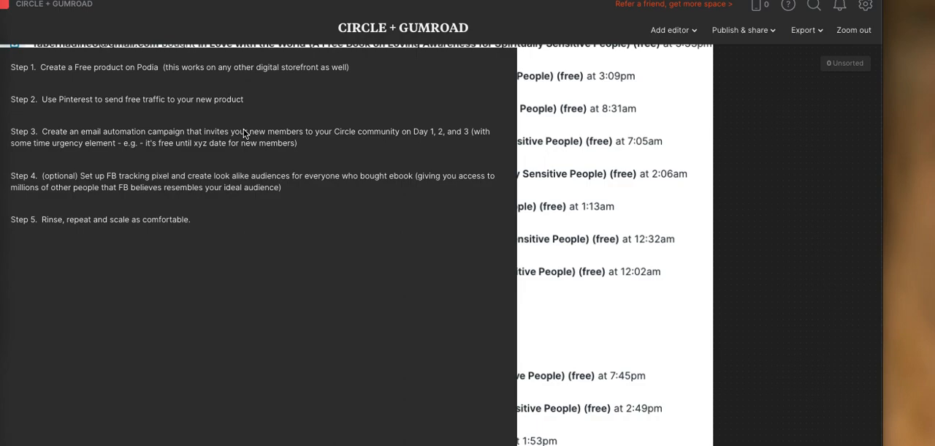
mouse_move(246, 139)
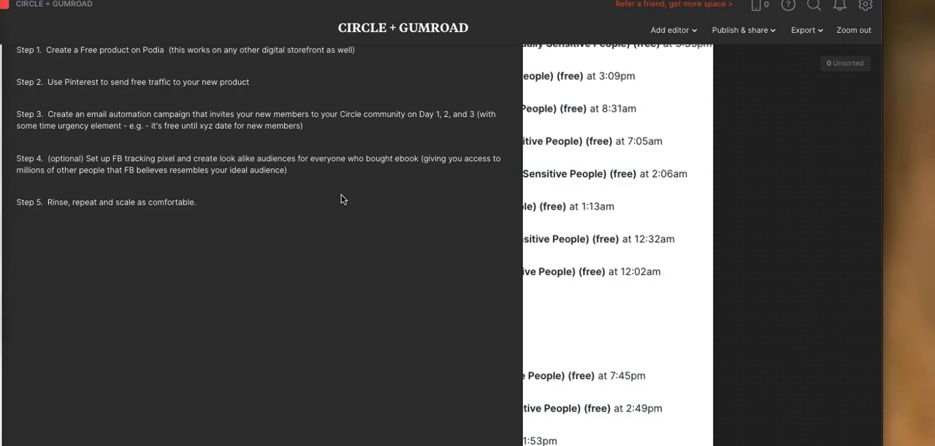
mouse_move(221, 178)
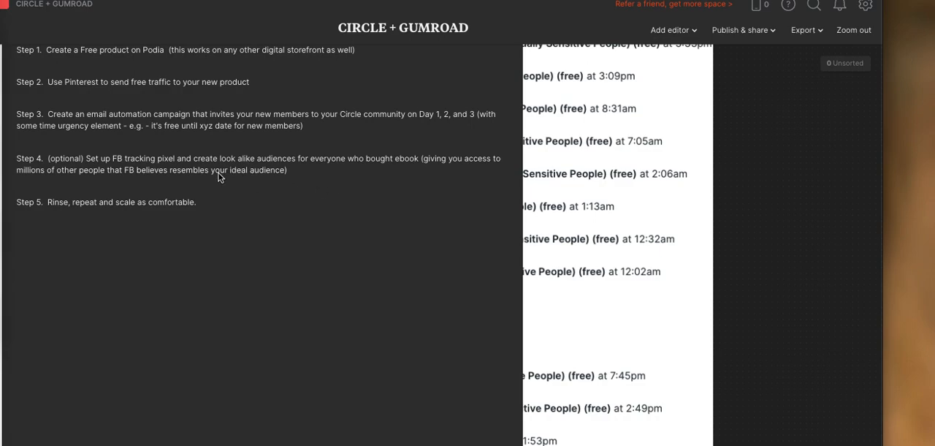
mouse_move(267, 176)
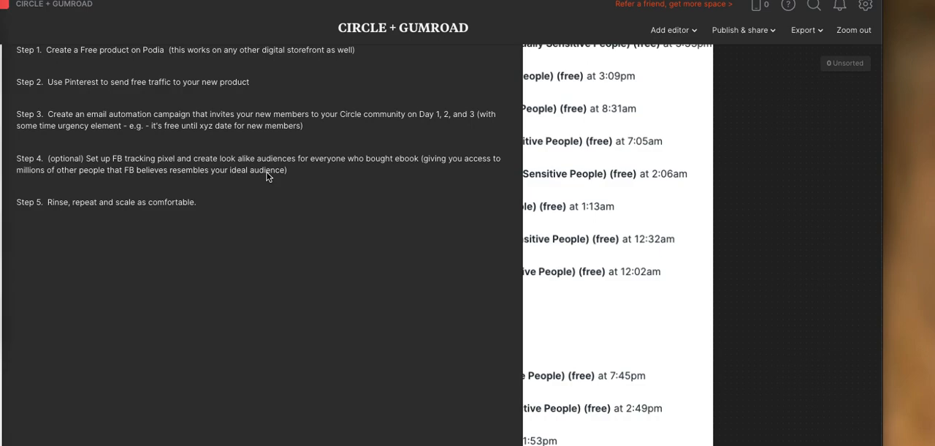
mouse_move(255, 176)
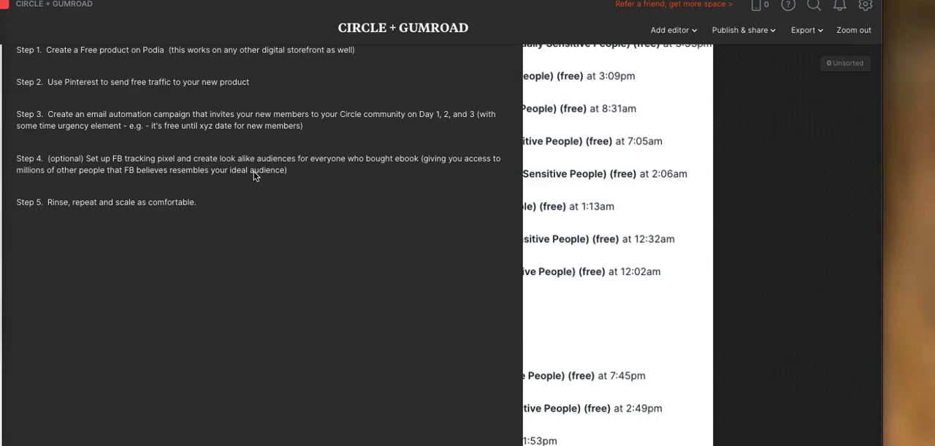
mouse_move(166, 169)
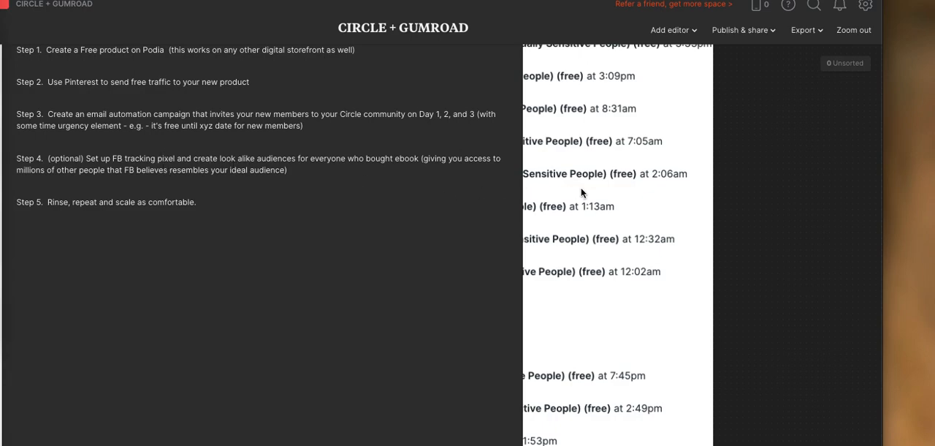
mouse_move(452, 182)
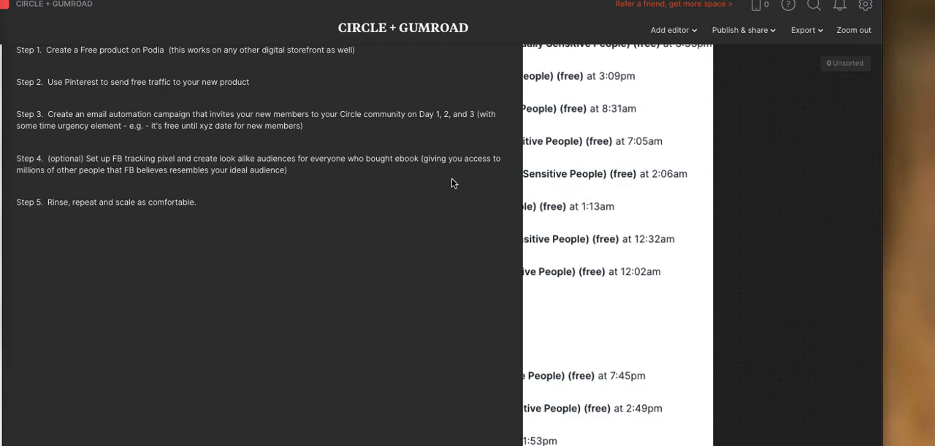
mouse_move(386, 194)
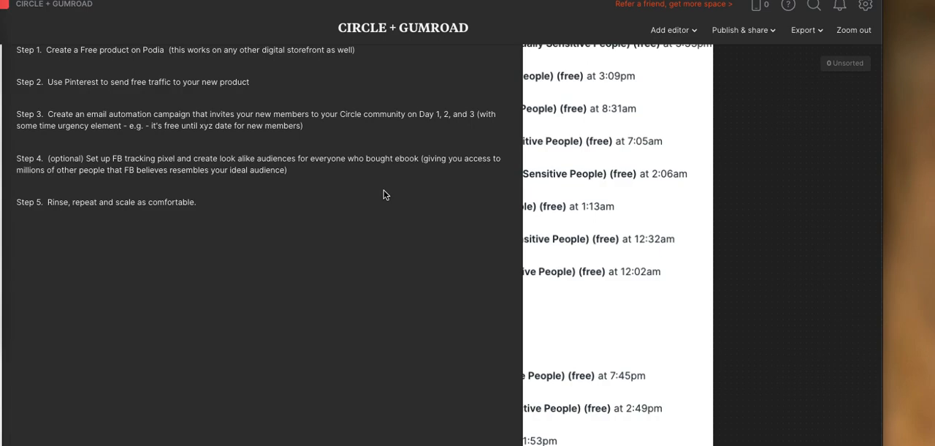
mouse_move(400, 205)
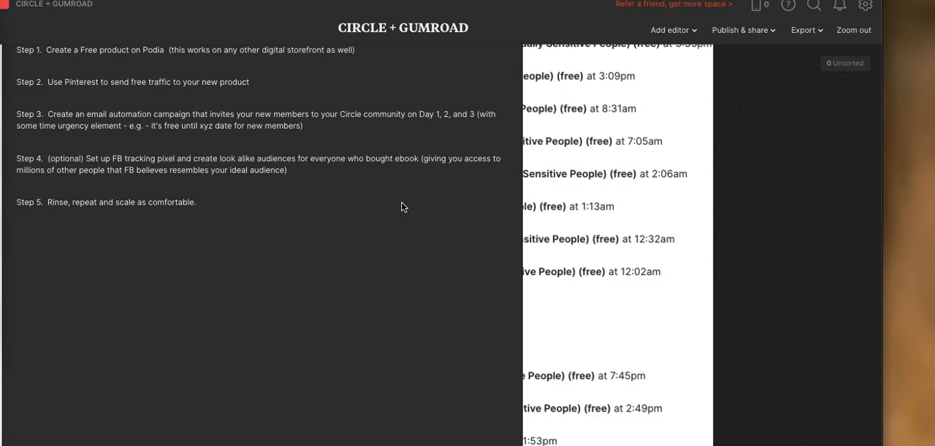
mouse_move(419, 213)
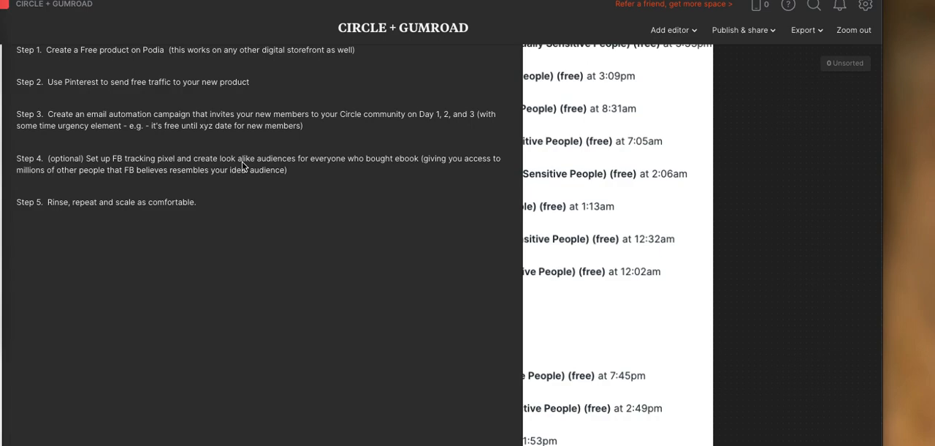
mouse_move(247, 165)
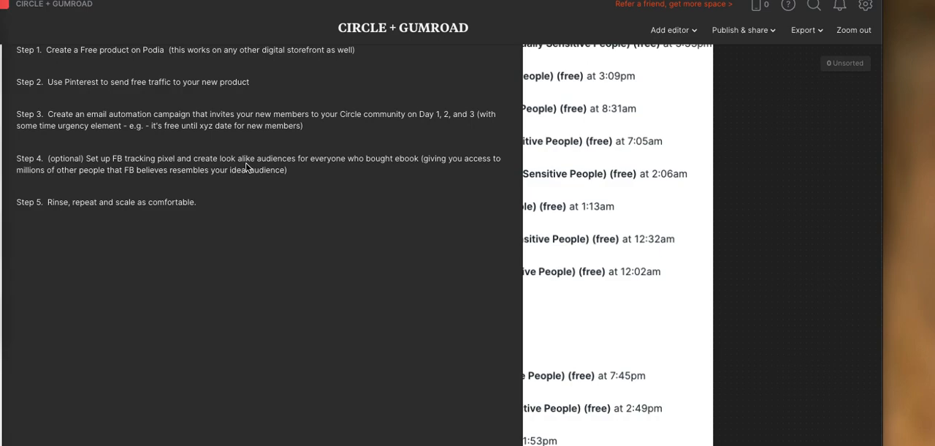
mouse_move(261, 190)
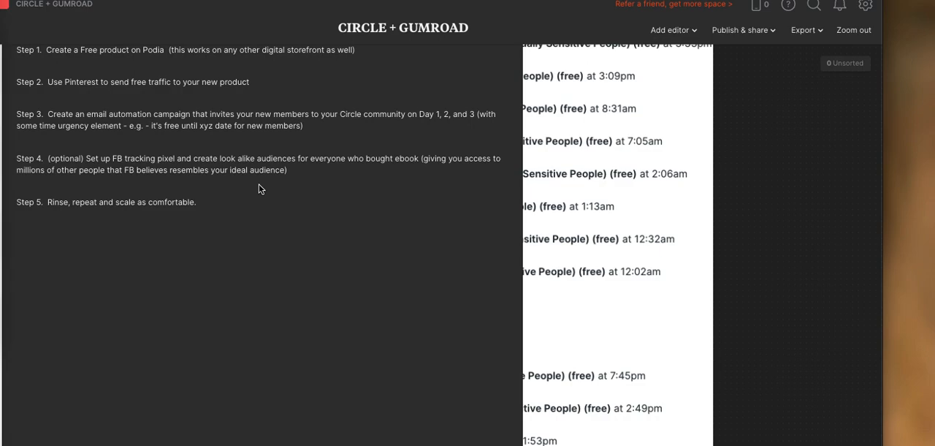
mouse_move(455, 200)
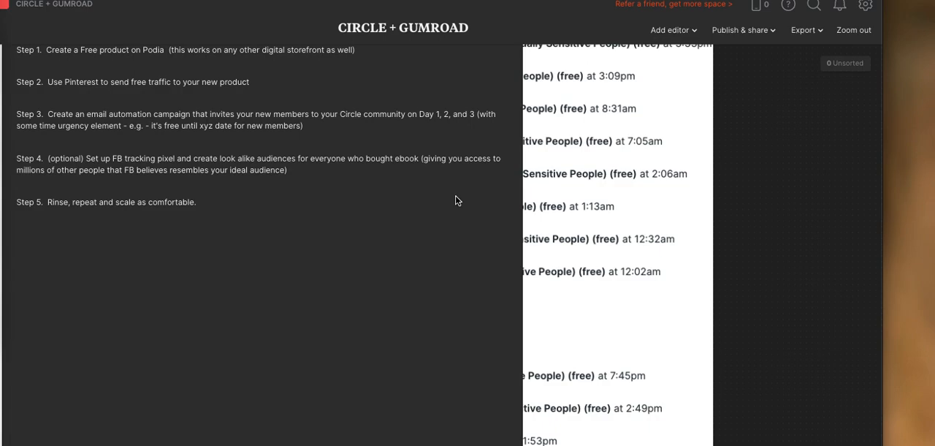
mouse_move(276, 205)
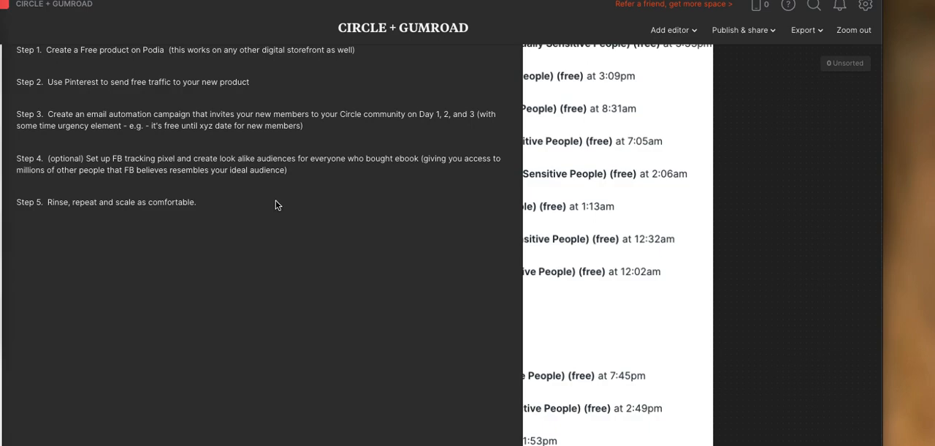
mouse_move(109, 257)
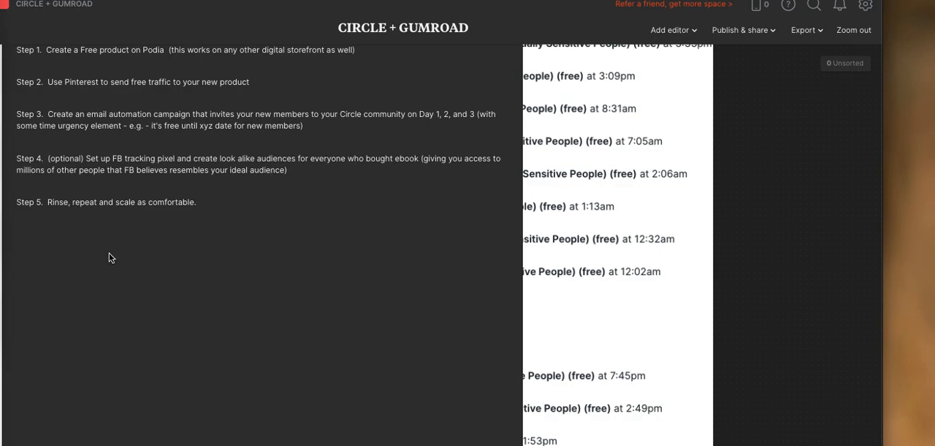
mouse_move(131, 253)
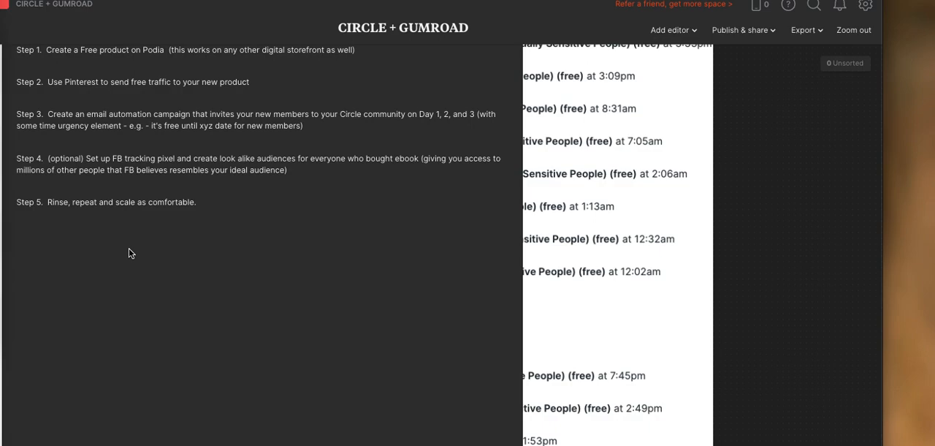
mouse_move(159, 106)
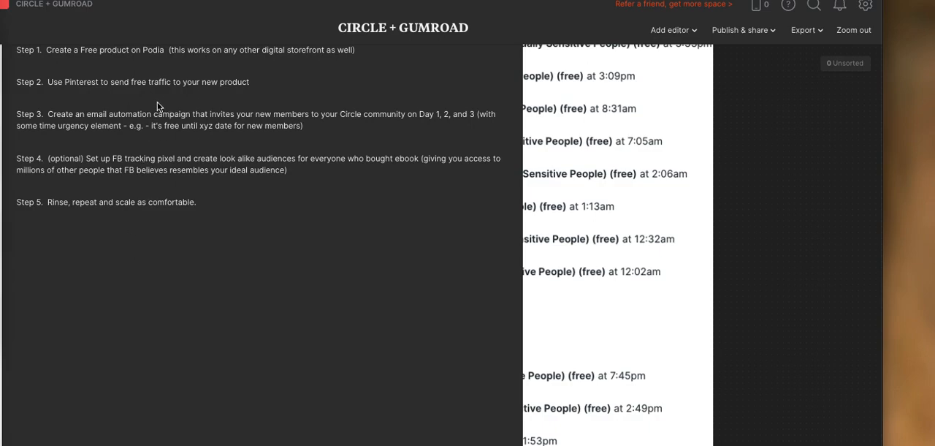
mouse_move(183, 141)
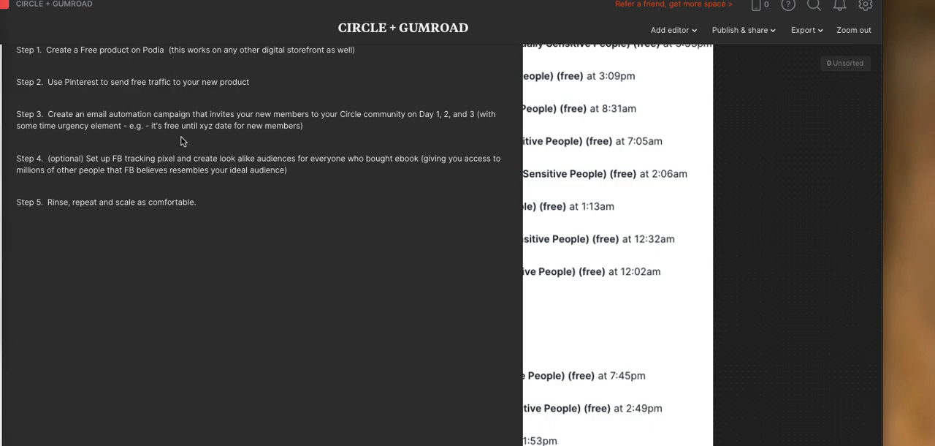
mouse_move(182, 137)
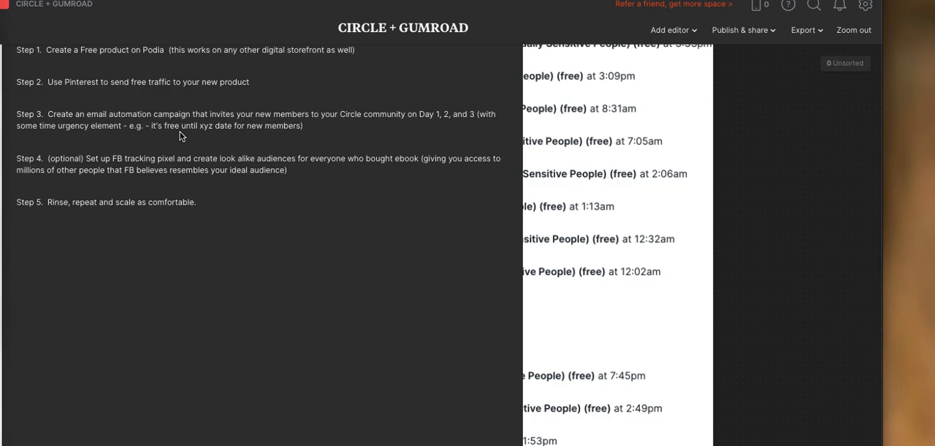